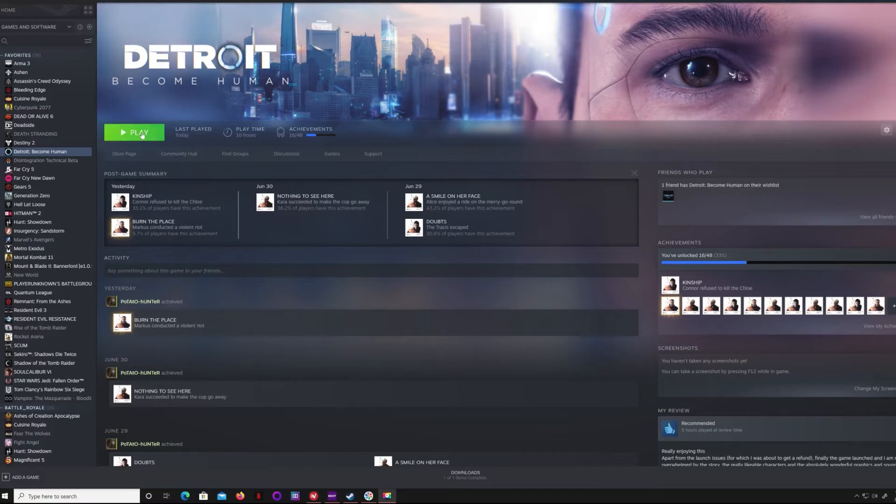
# Launch Detroit: Become Human from its library page; it briefly runs then stops
pyautogui.click(134, 132)
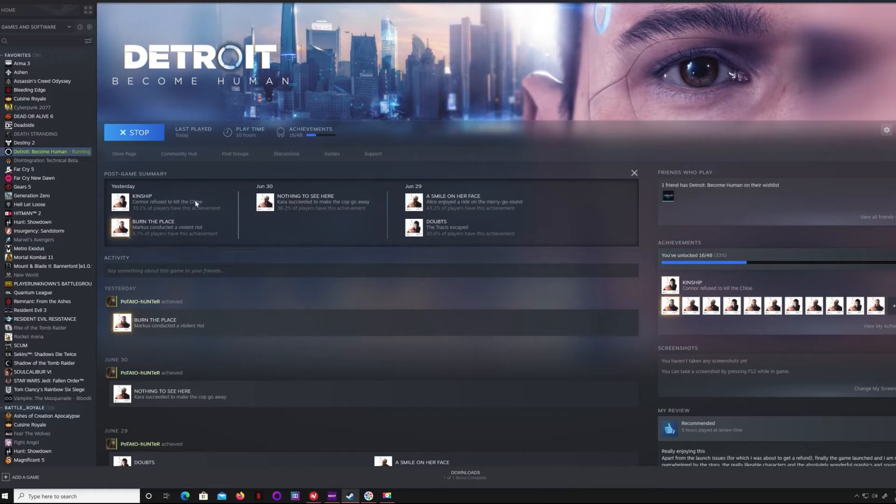
pyautogui.click(134, 132)
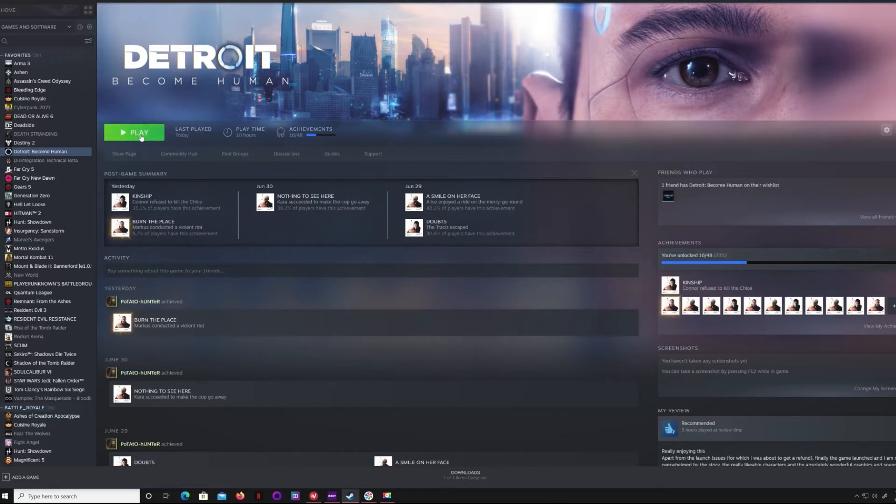
pyautogui.moveTo(152, 134)
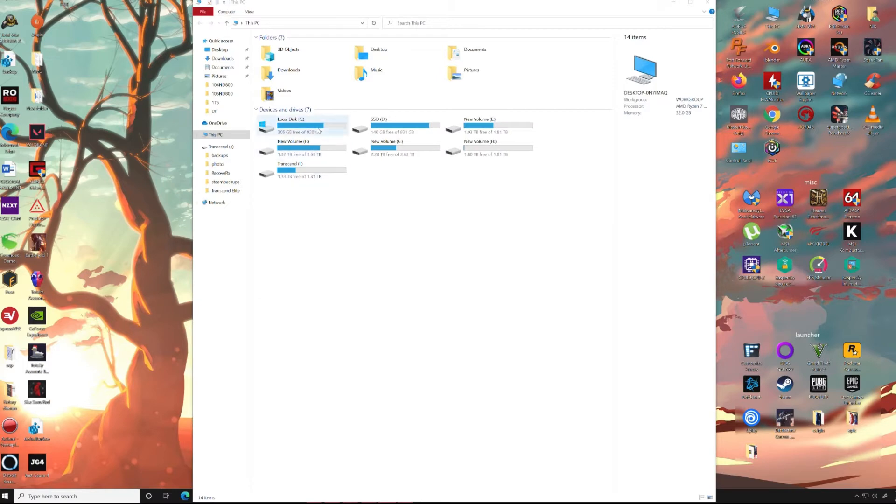
# Navigate into C:\Program Files (x86)\Steam from Local Disk (C:)
pyautogui.rightClick(292, 125)
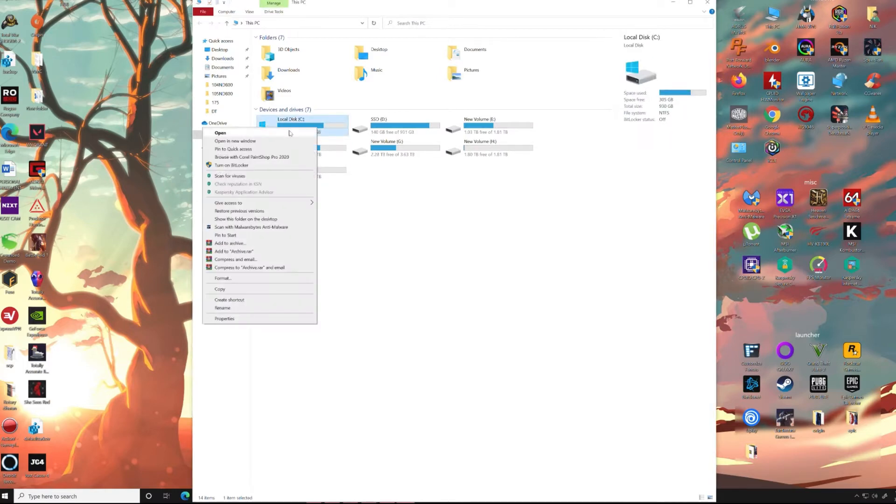
pyautogui.click(220, 133)
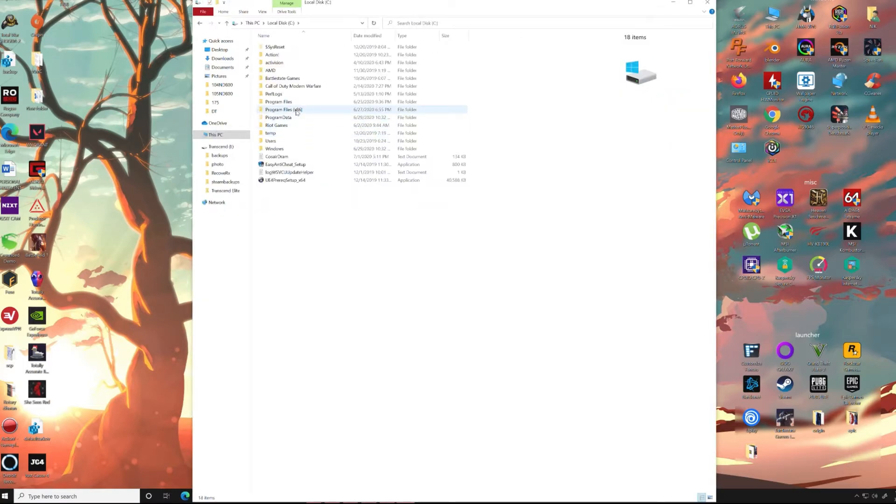
pyautogui.doubleClick(284, 110)
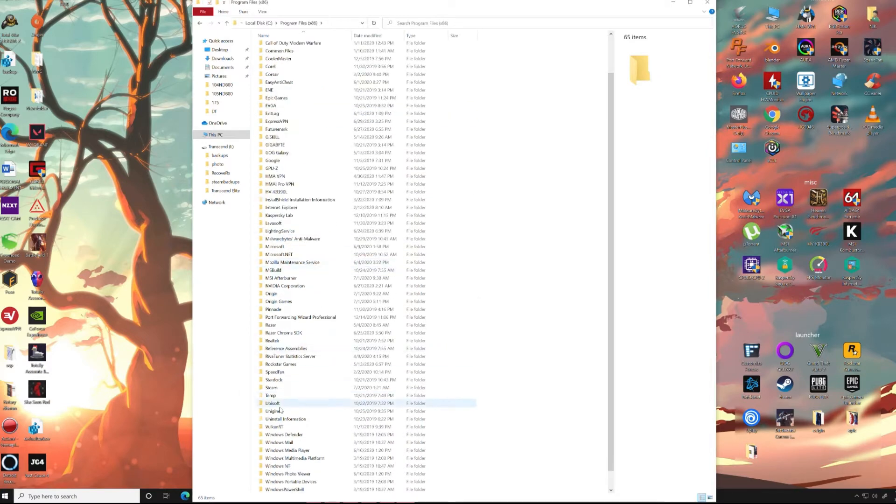
pyautogui.doubleClick(271, 387)
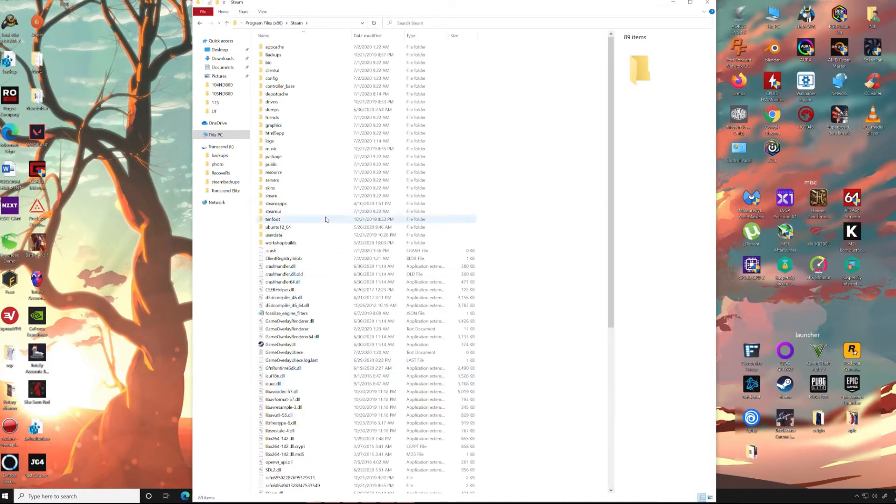
# Select the SteamOverlayVulkanLayer64 JSON file in the Steam folder and delete it
pyautogui.scroll(-3)
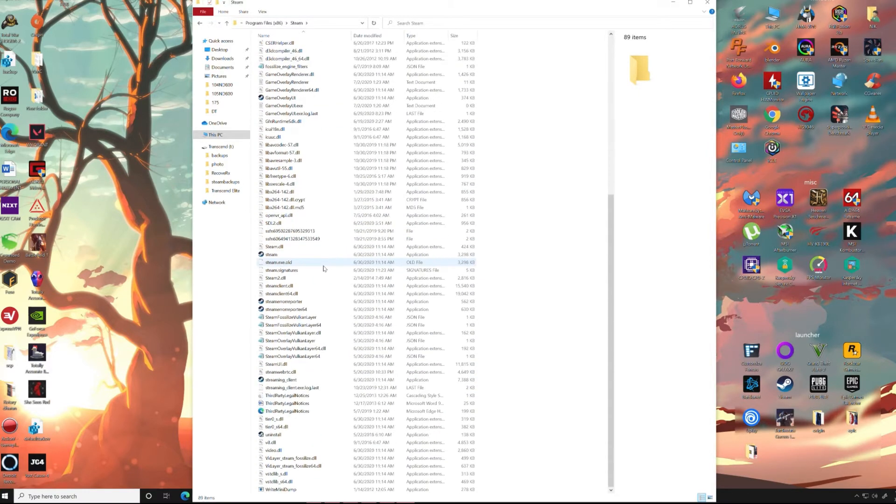
pyautogui.click(293, 356)
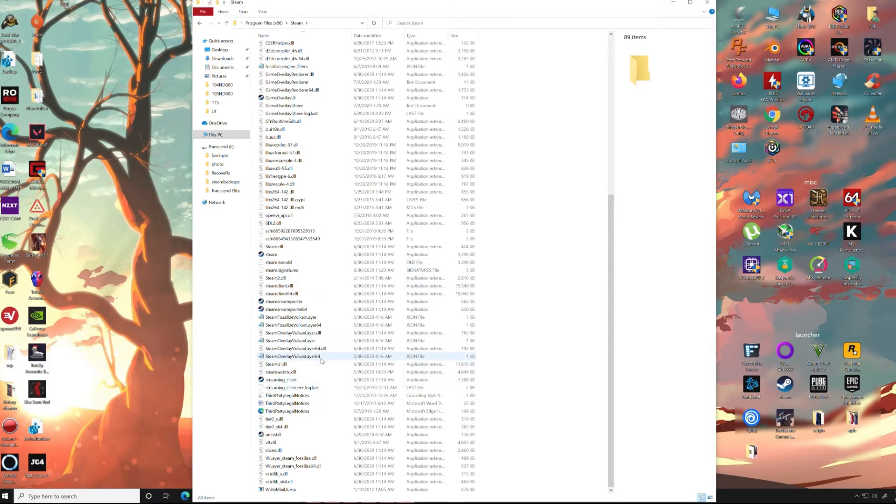
pyautogui.click(293, 356)
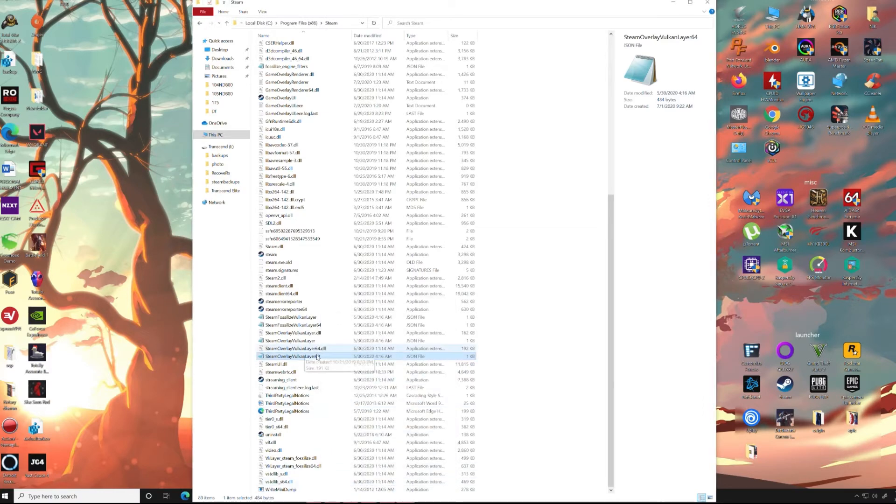
pyautogui.rightClick(295, 356)
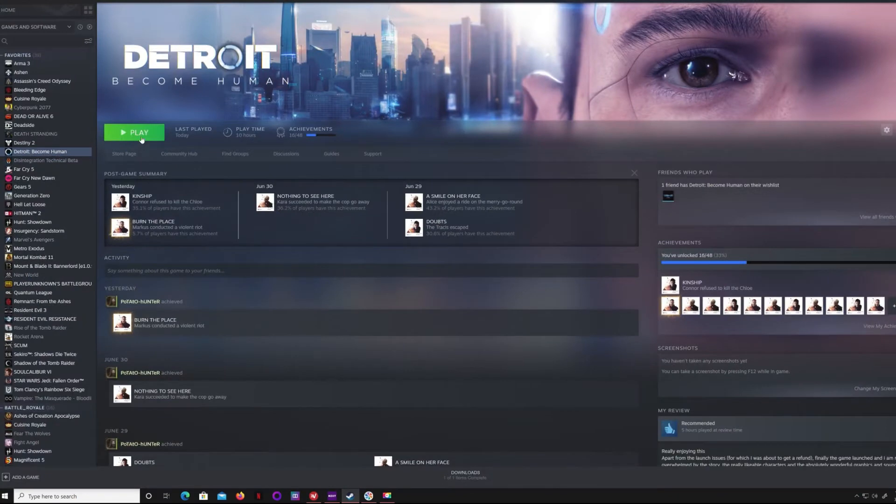
# Launch Detroit: Become Human again so it stays running
pyautogui.click(134, 132)
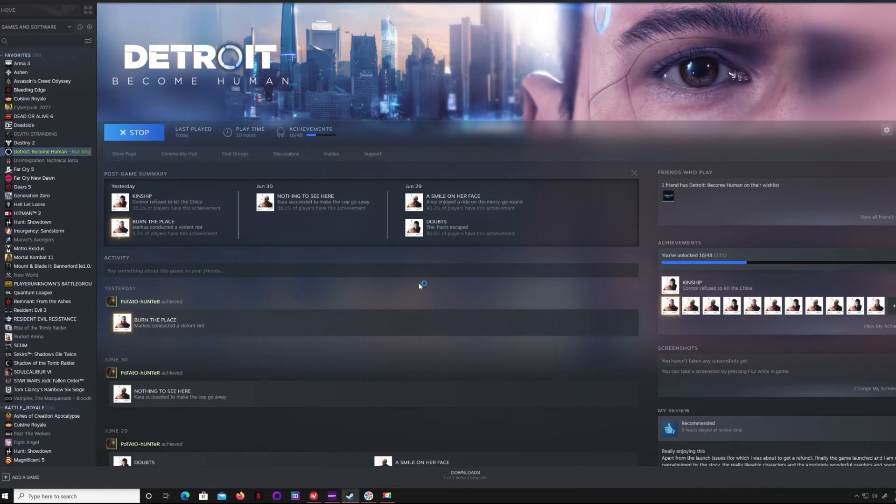
pyautogui.moveTo(420, 286)
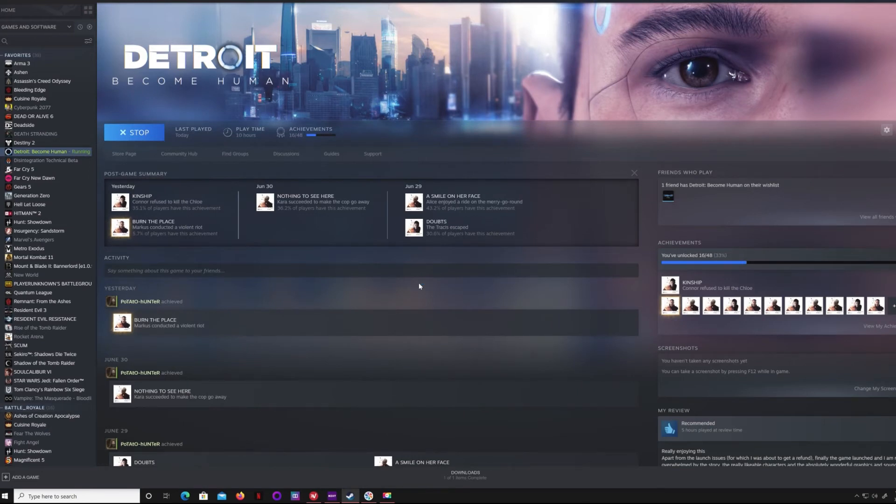